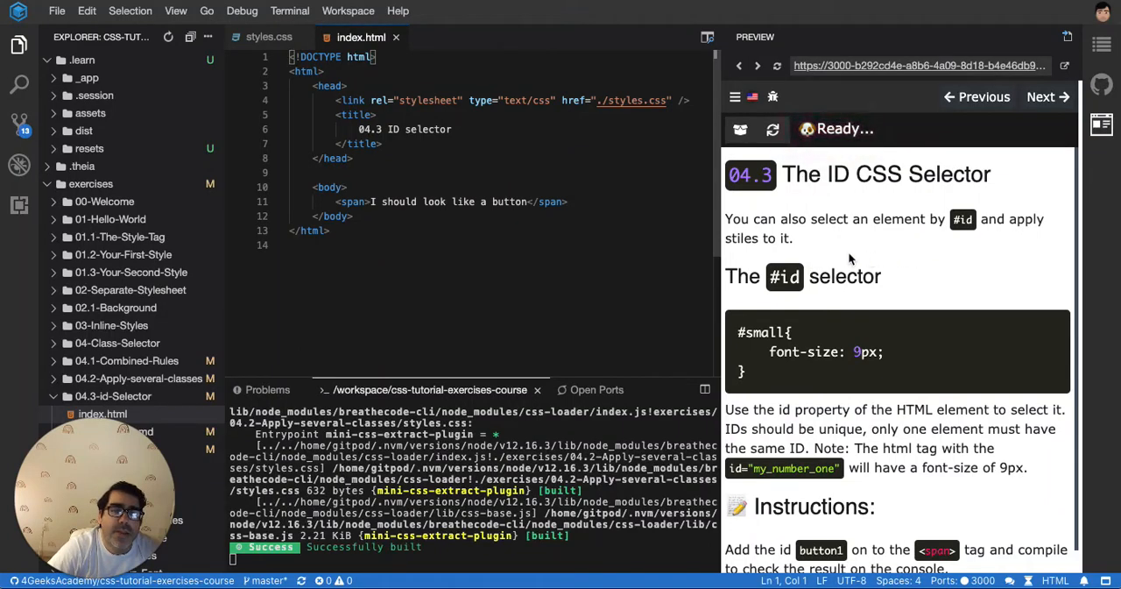
- Add a .class rule with background: blue to styles.css
{"action": "left_click", "coordinate": [269, 37]}
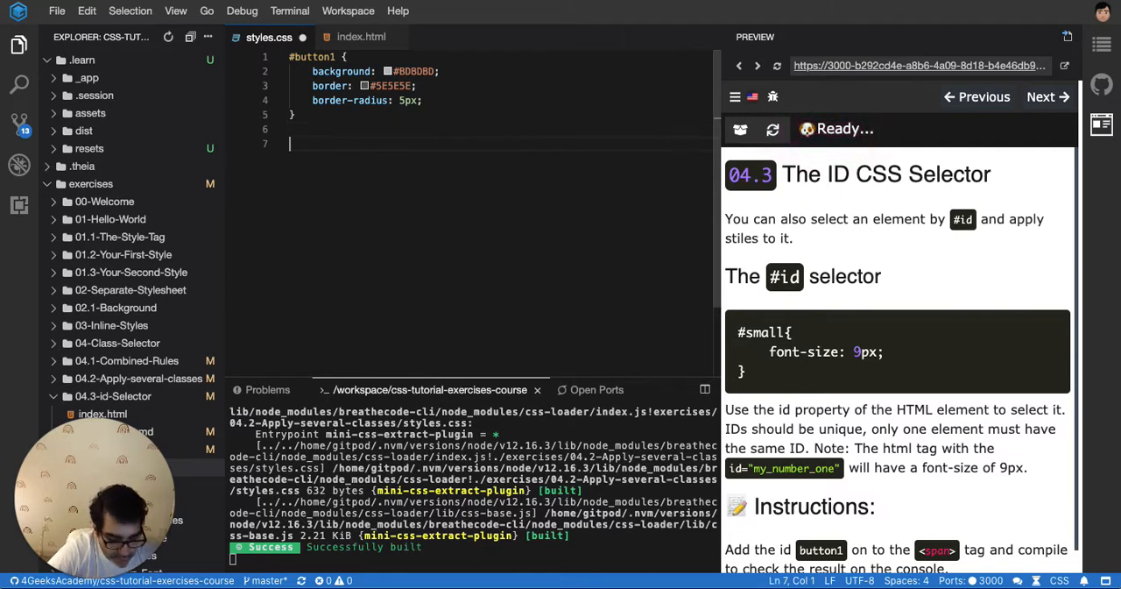
{"action": "type", "text": ".class"}
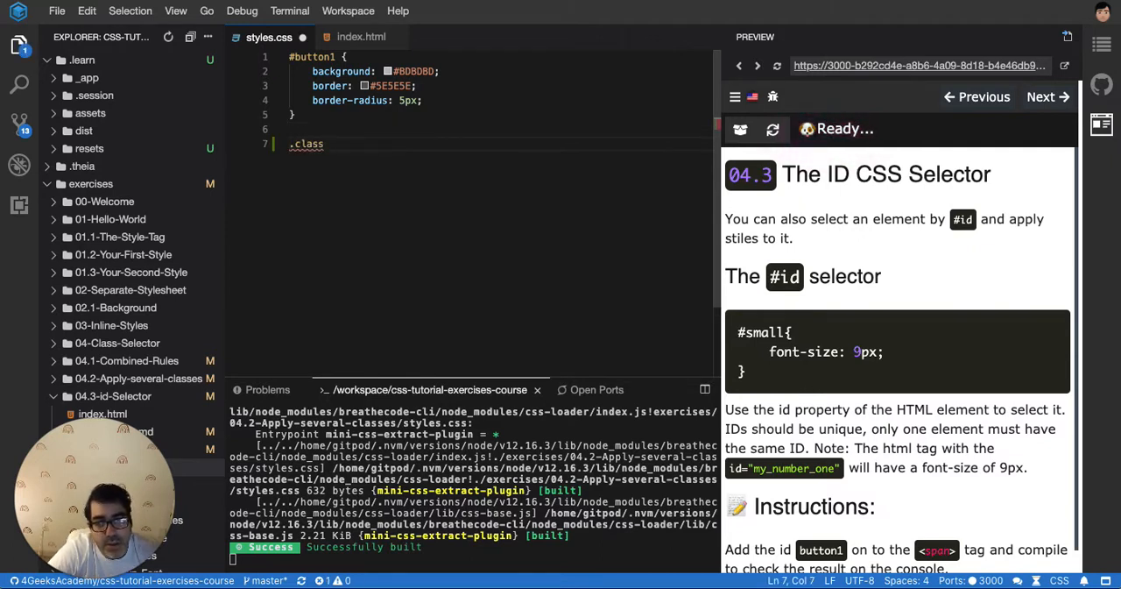
{"action": "type", "text": "{"}
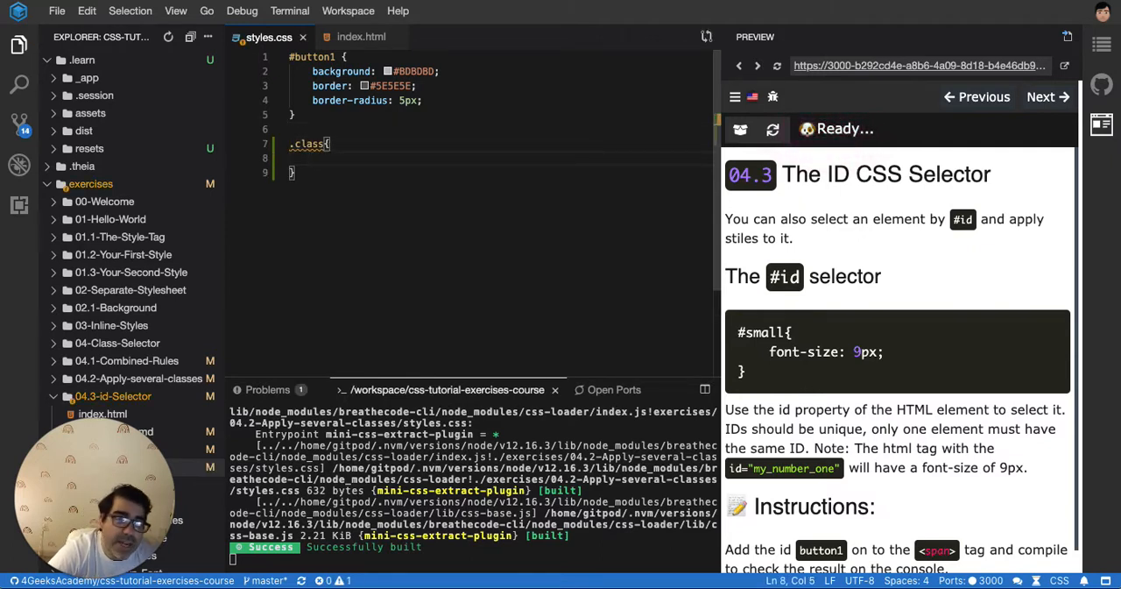
{"action": "type", "text": "ba"}
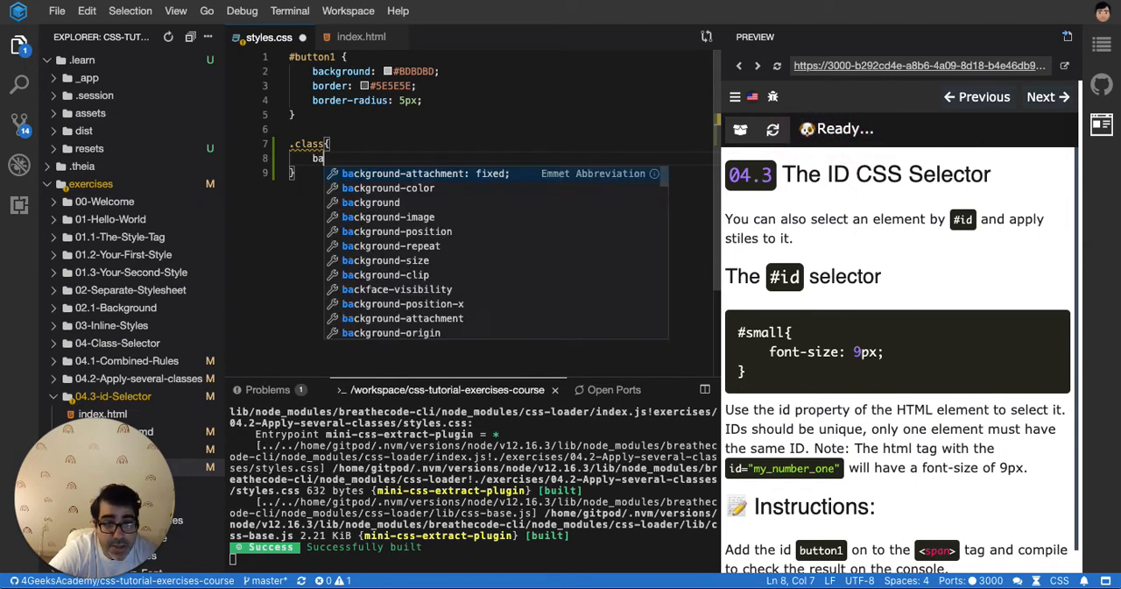
{"action": "type", "text": "ackground: b"}
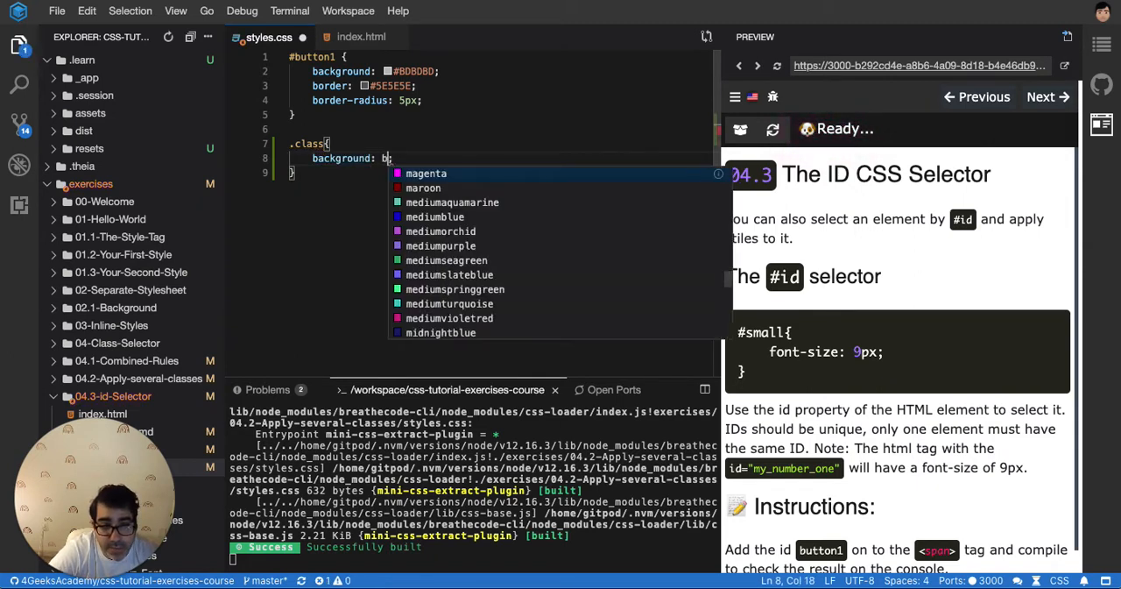
{"action": "type", "text": "lue;"}
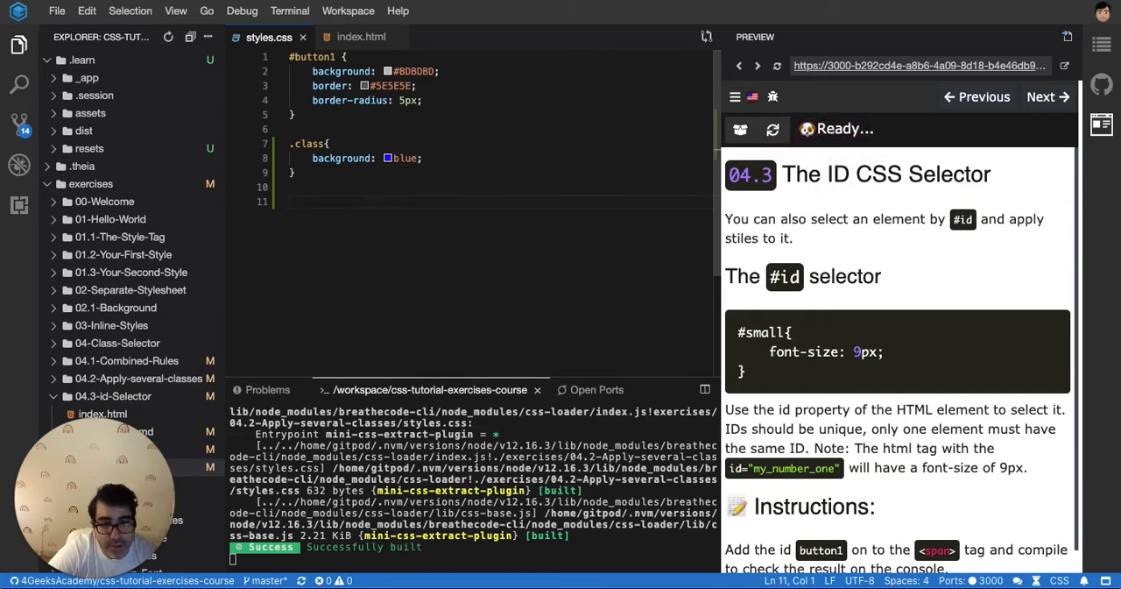
{"action": "type", "text": "a"}
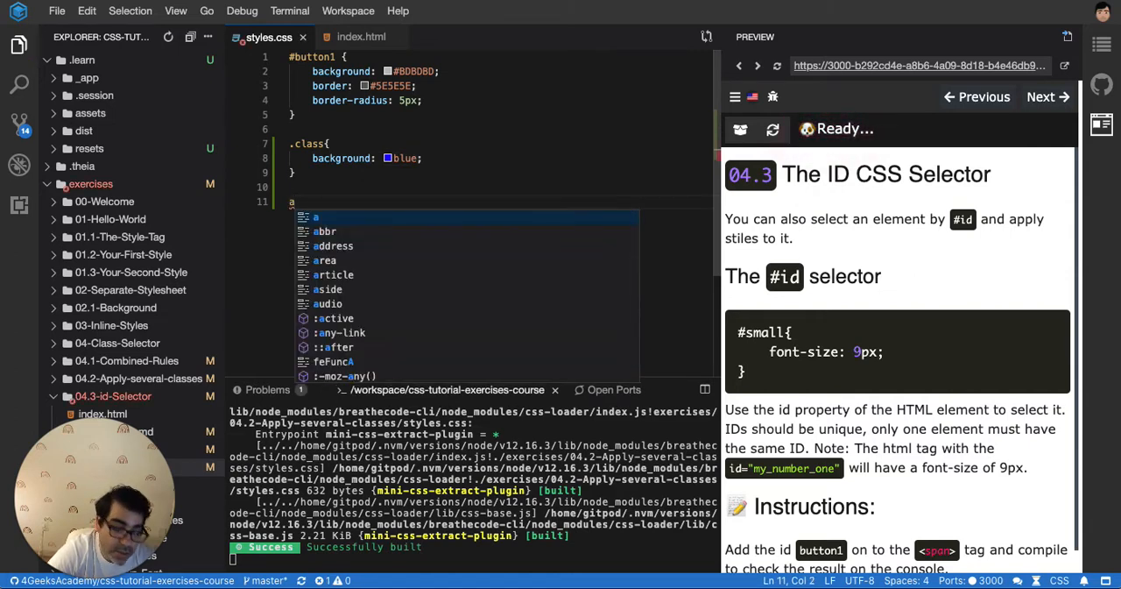
{"action": "type", "text": "{"}
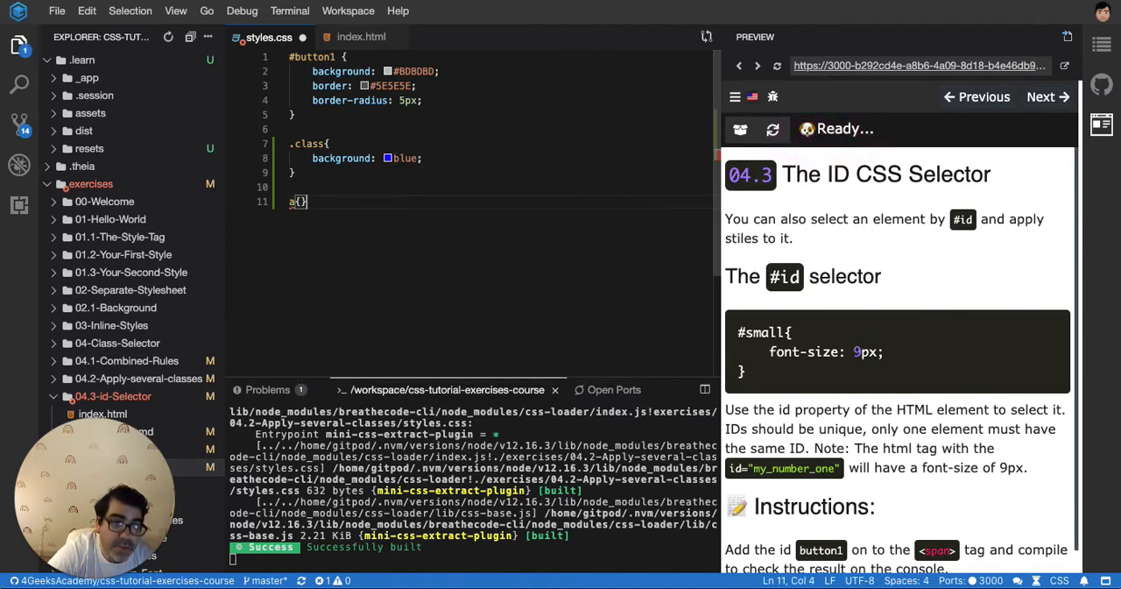
- Rename the selector to .bg-blue and add a div rule with red text color
{"action": "double_click", "coordinate": [307, 143]}
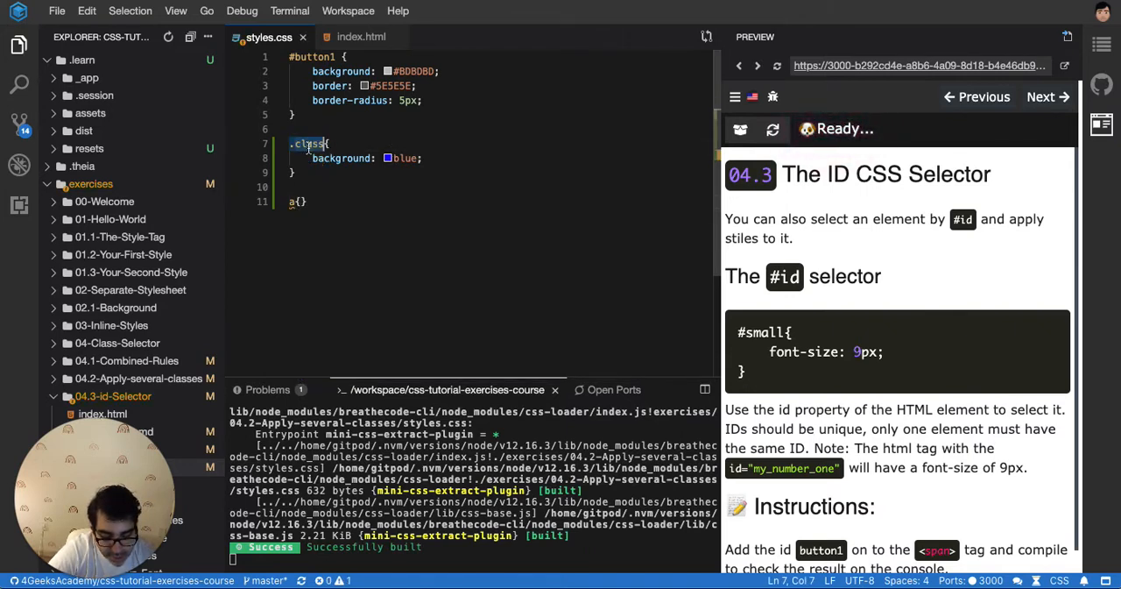
{"action": "type", "text": ".bg-blue{"}
{"action": "left_click", "coordinate": [328, 201]}
{"action": "type", "text": "div"}
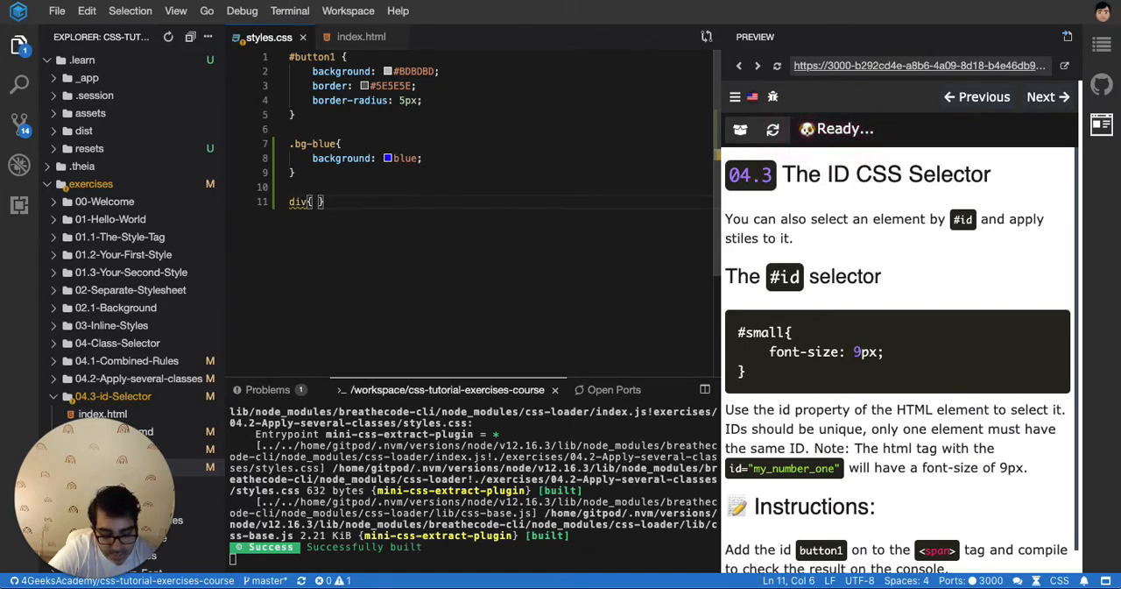
{"action": "type", "text": "cl"}
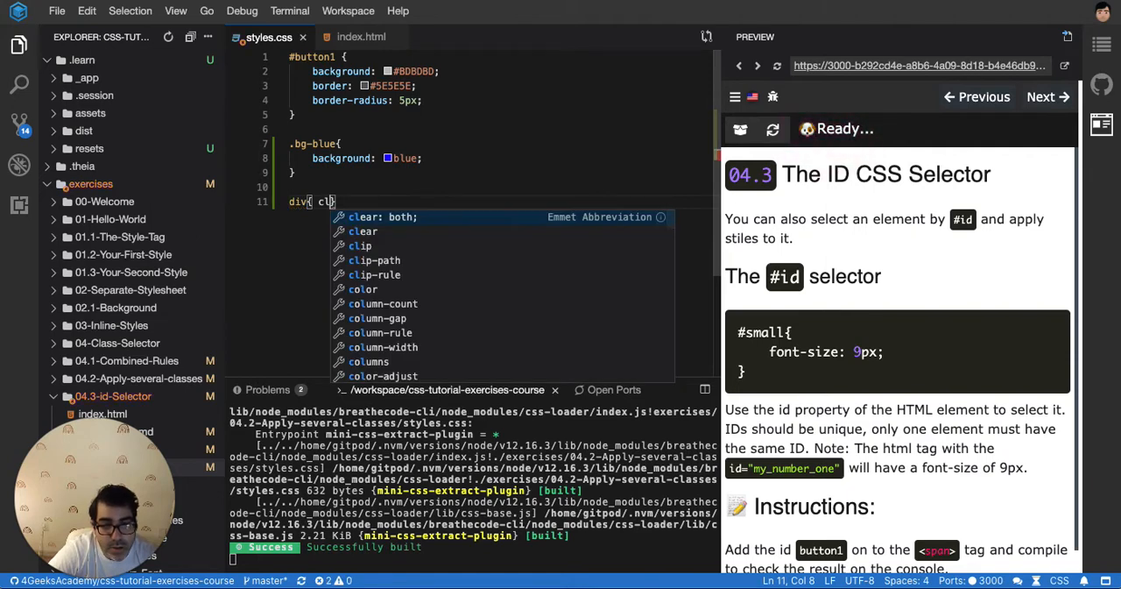
{"action": "type", "text": "olor: red;"}
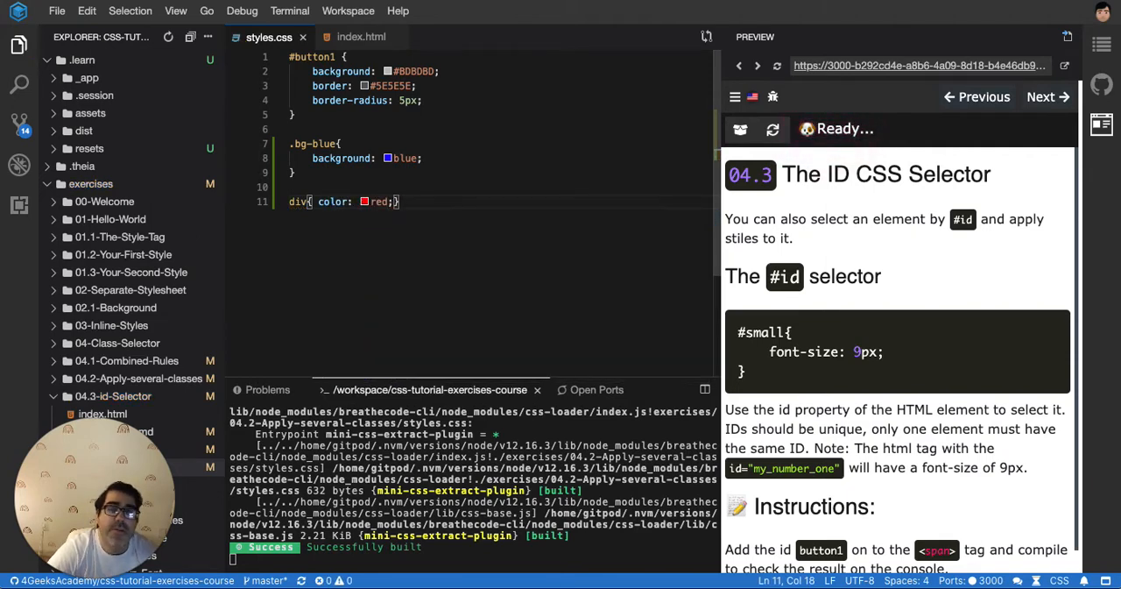
- Change the red-text rule's selector from div to span and add display: block
{"action": "left_click", "coordinate": [361, 37]}
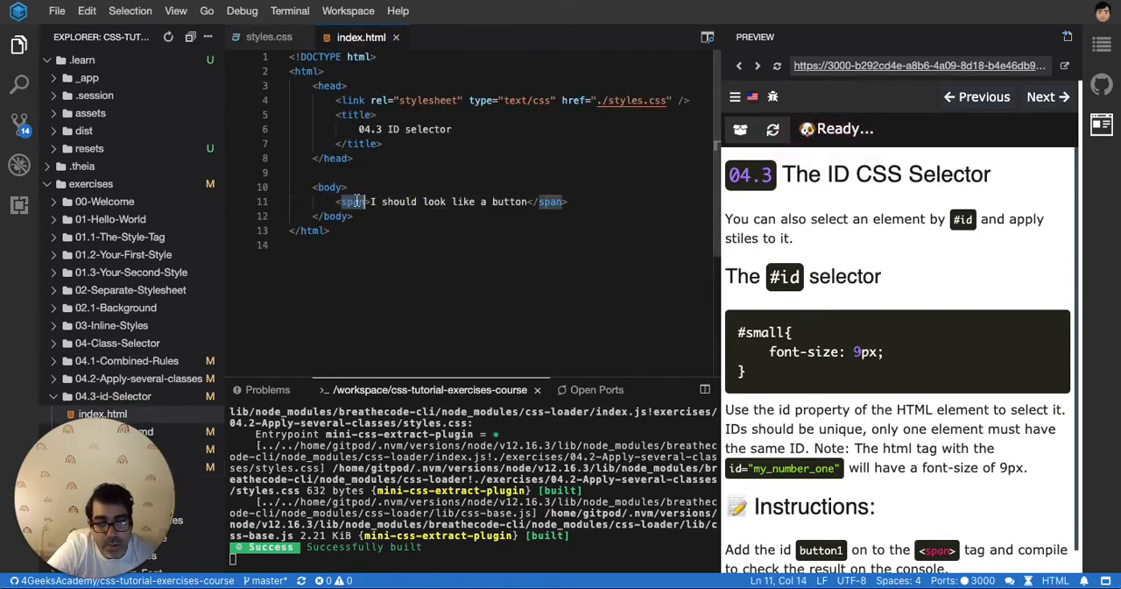
{"action": "left_click", "coordinate": [269, 37]}
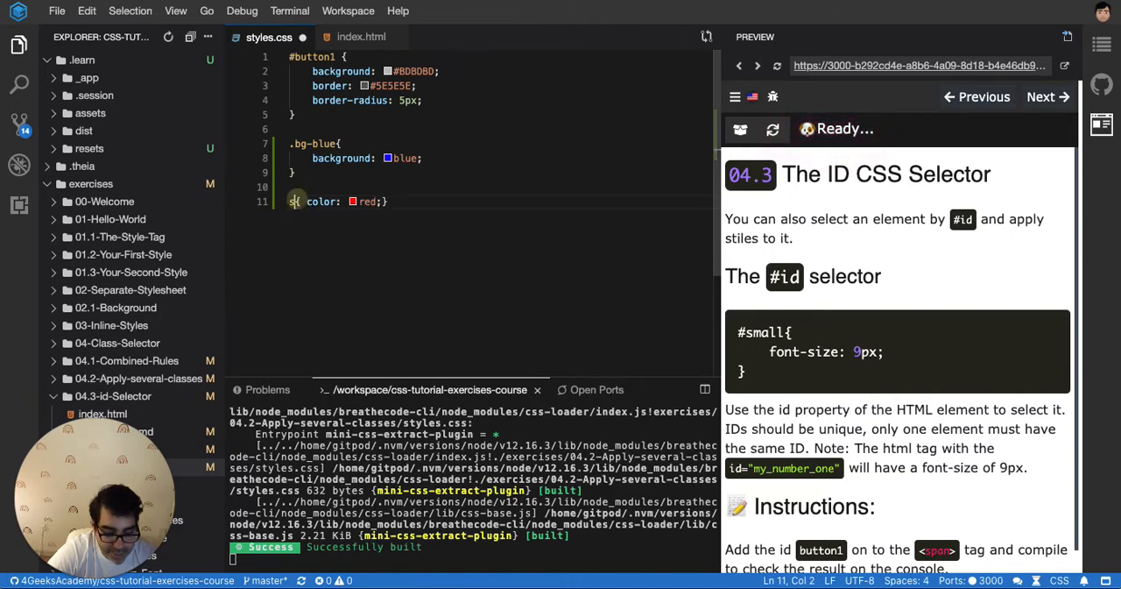
{"action": "type", "text": "span"}
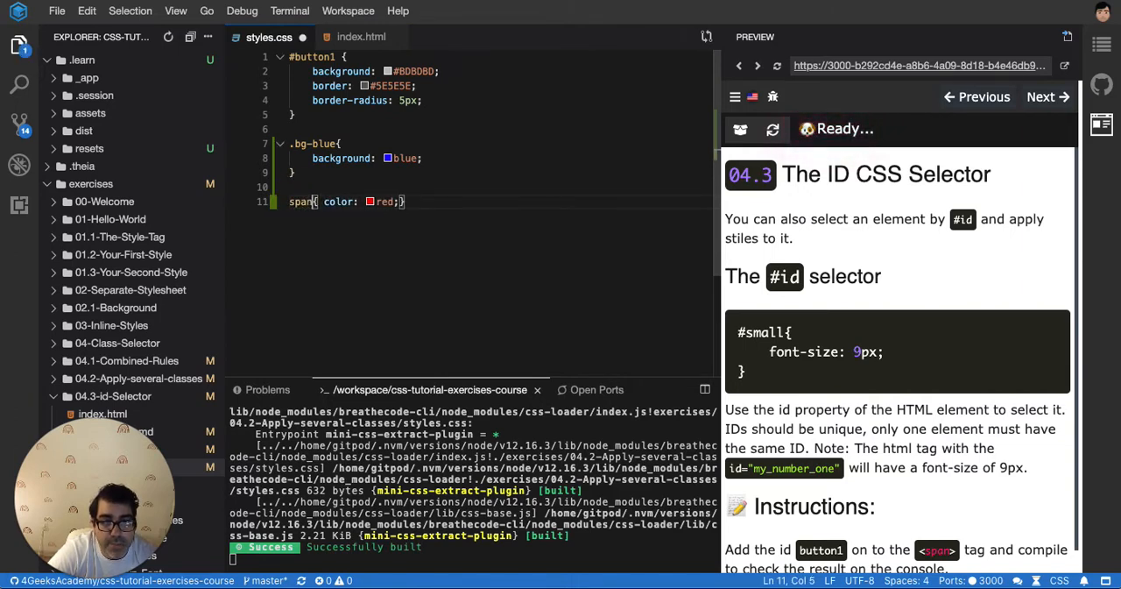
{"action": "type", "text": "span"}
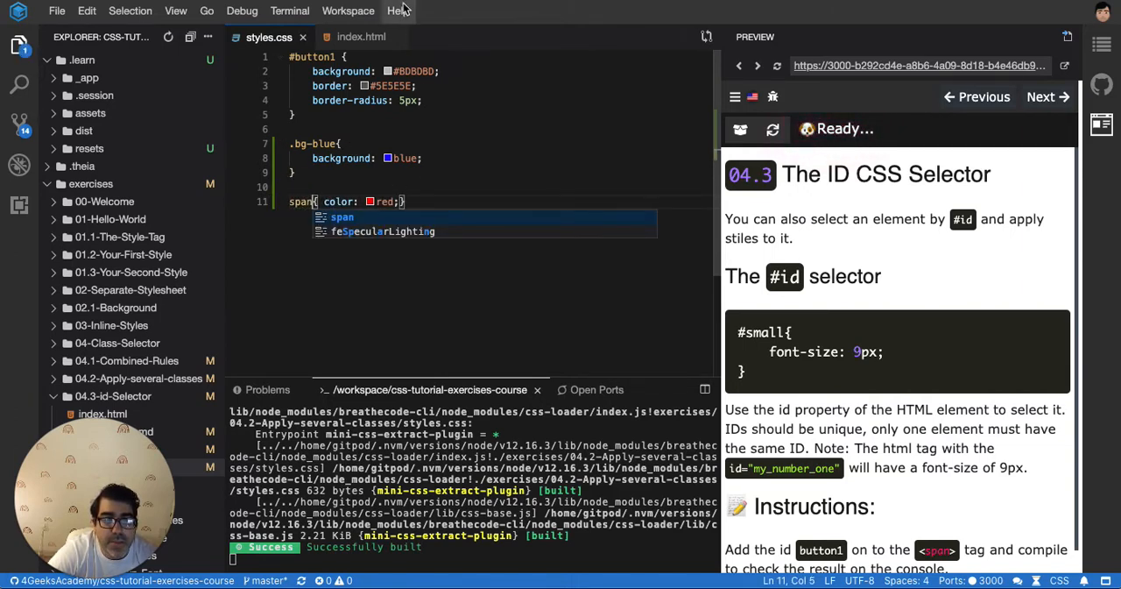
{"action": "key", "text": "Escape"}
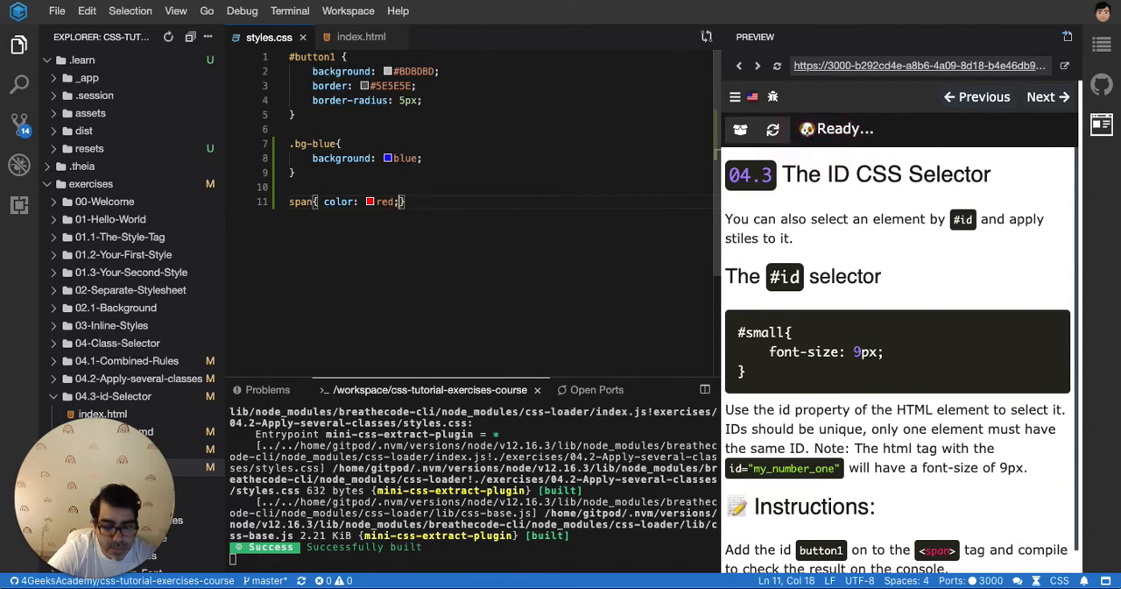
{"action": "type", "text": "display: block;"}
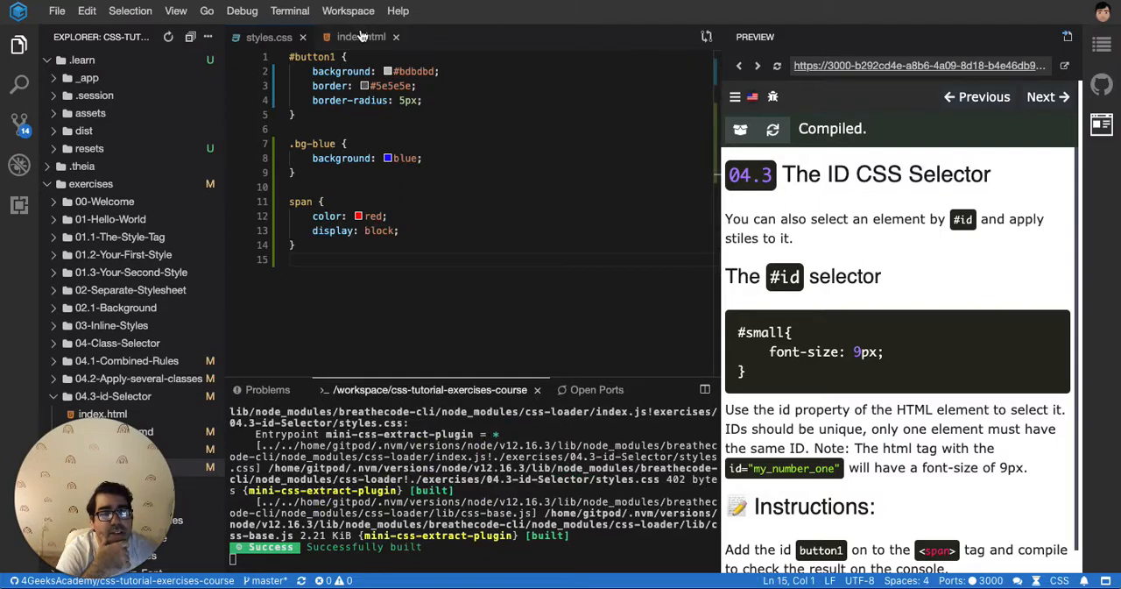
- Add class bg-blue to the span, duplicate it, and remove the class from the copy
{"action": "left_click", "coordinate": [360, 37]}
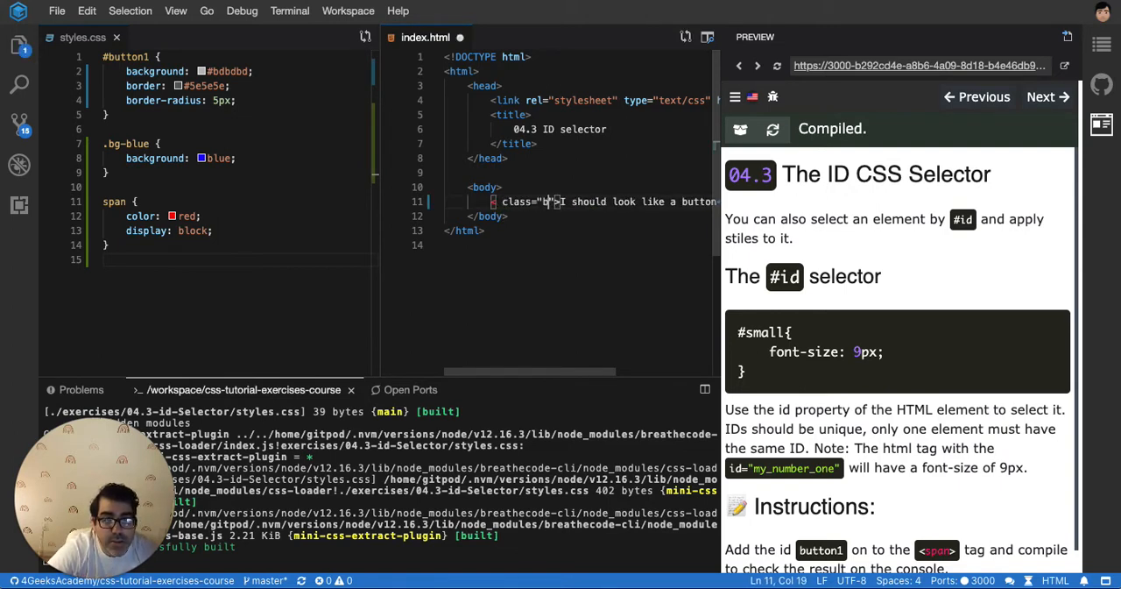
{"action": "type", "text": "g-blue"}
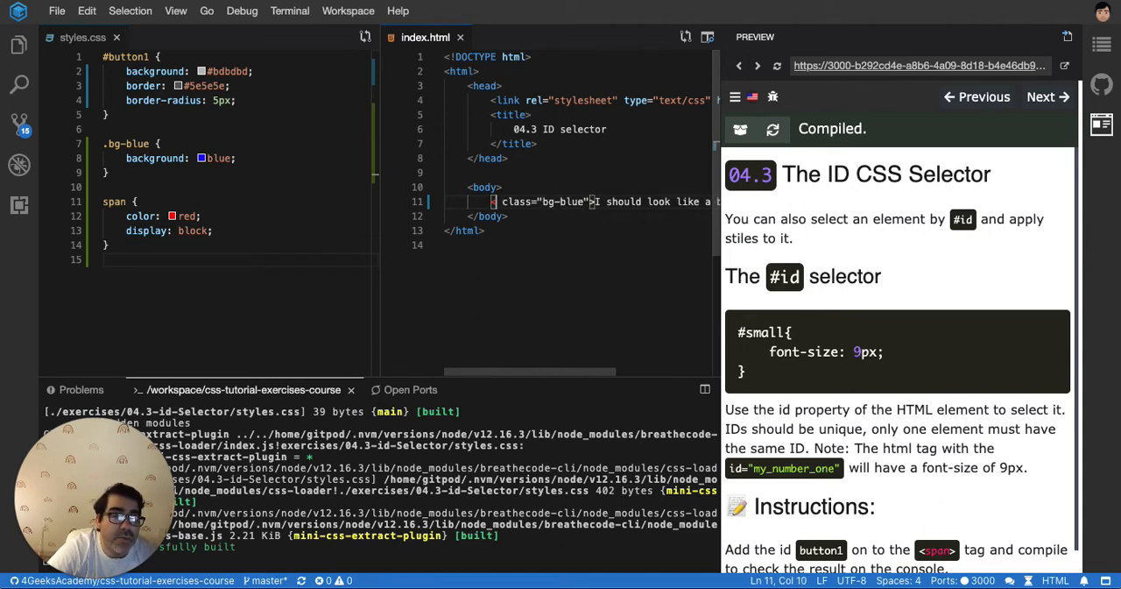
{"action": "type", "text": "span"}
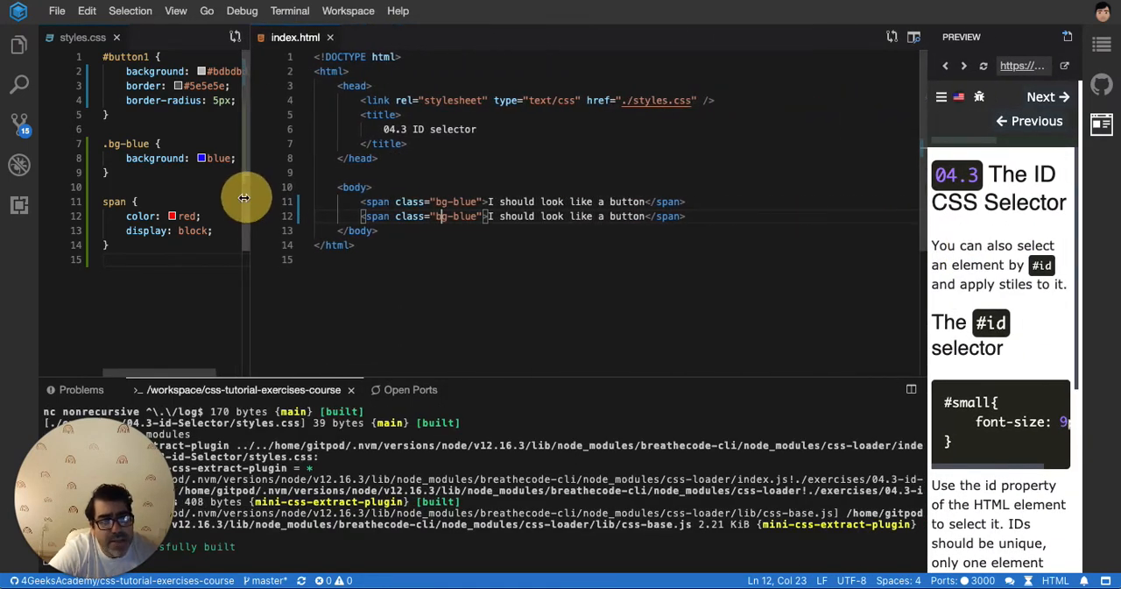
{"action": "type", "text": "b"}
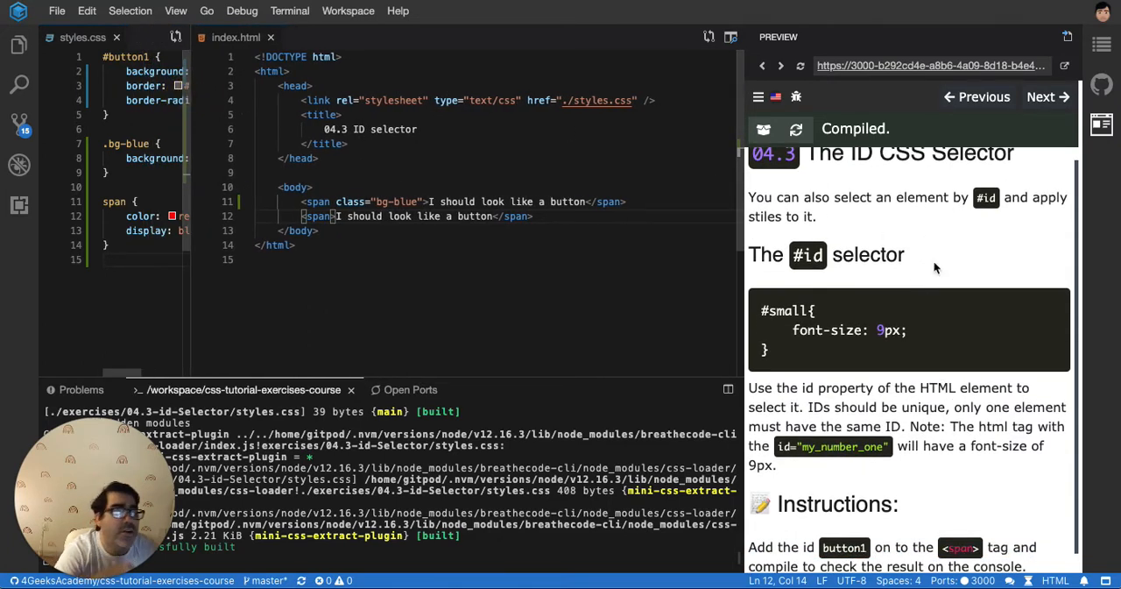
- Give the first span id 'button1' instead of bg-blue and delete the span CSS rule
{"action": "scroll", "scroll_direction": "down", "scroll_amount": 3}
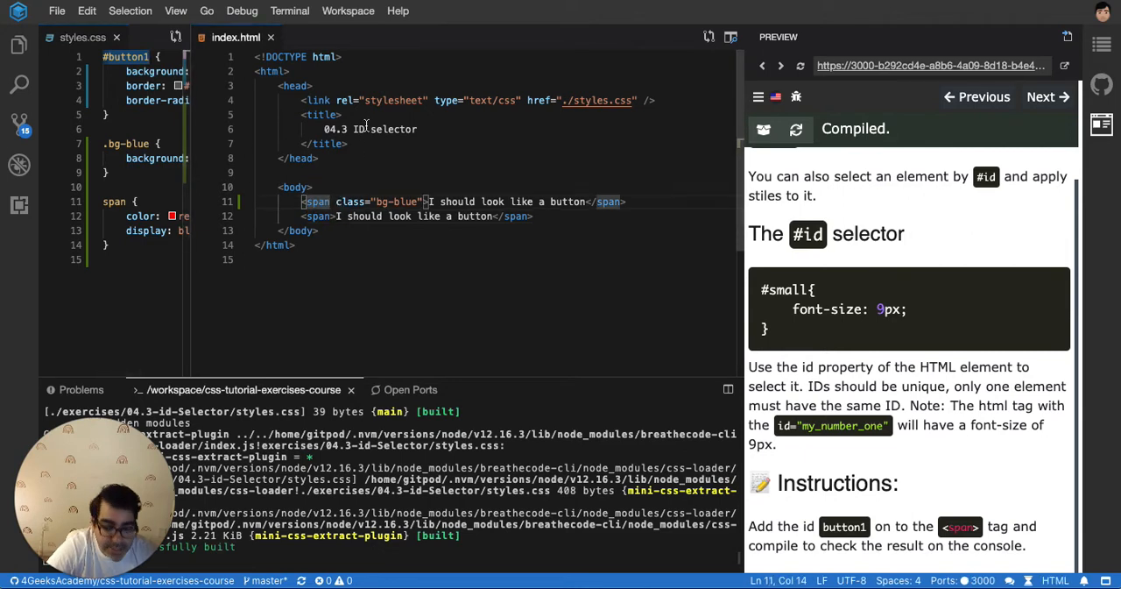
{"action": "type", "text": "id=\"button1"}
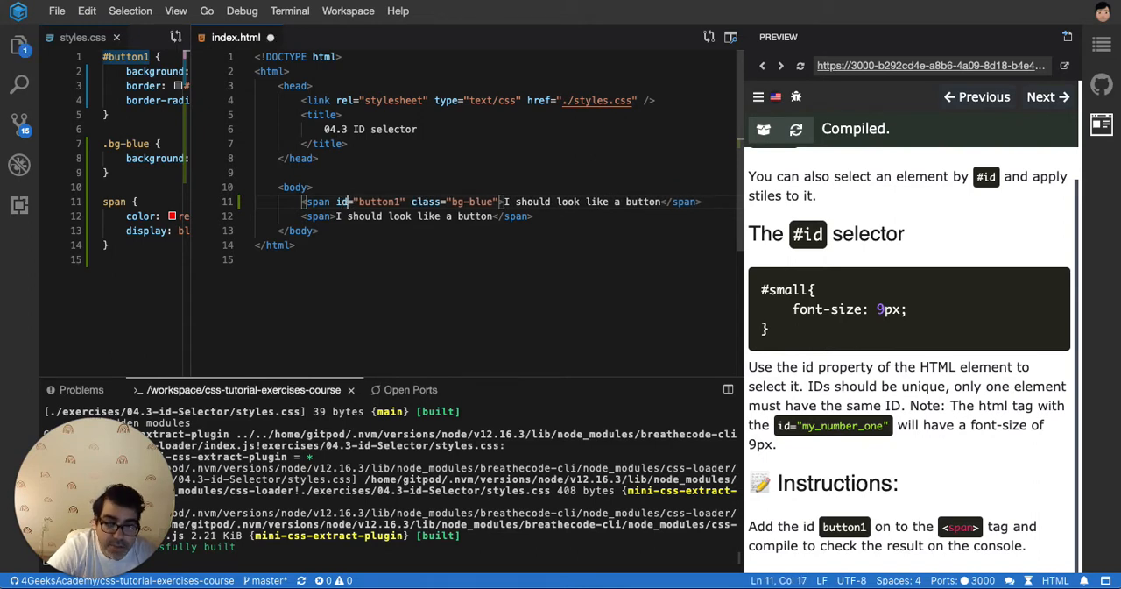
{"action": "left_click", "coordinate": [127, 143]}
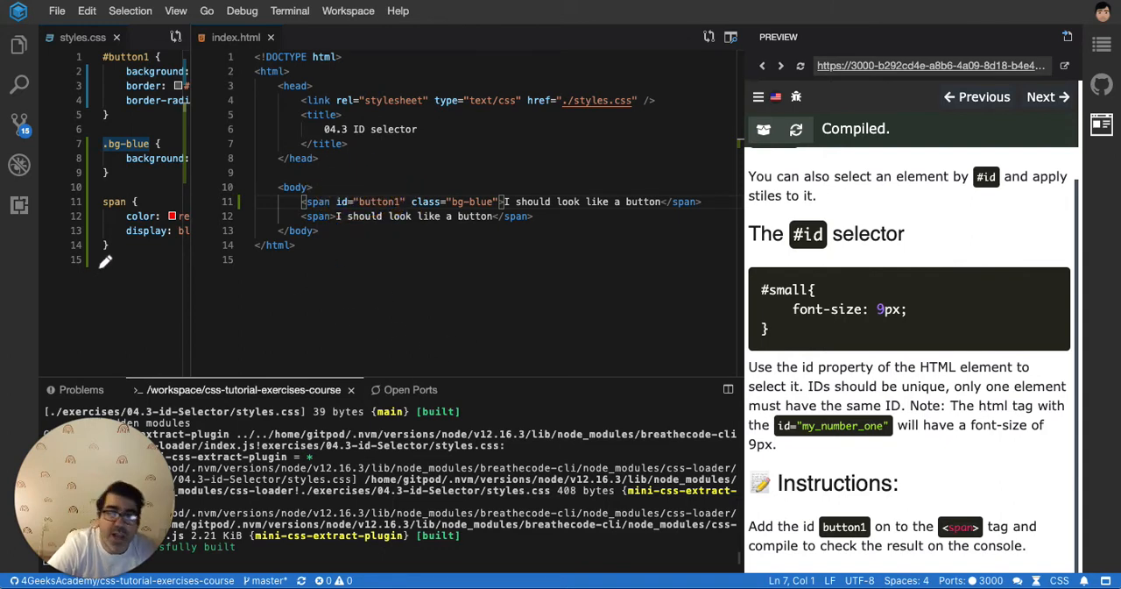
{"action": "mouse_move", "coordinate": [191, 117]}
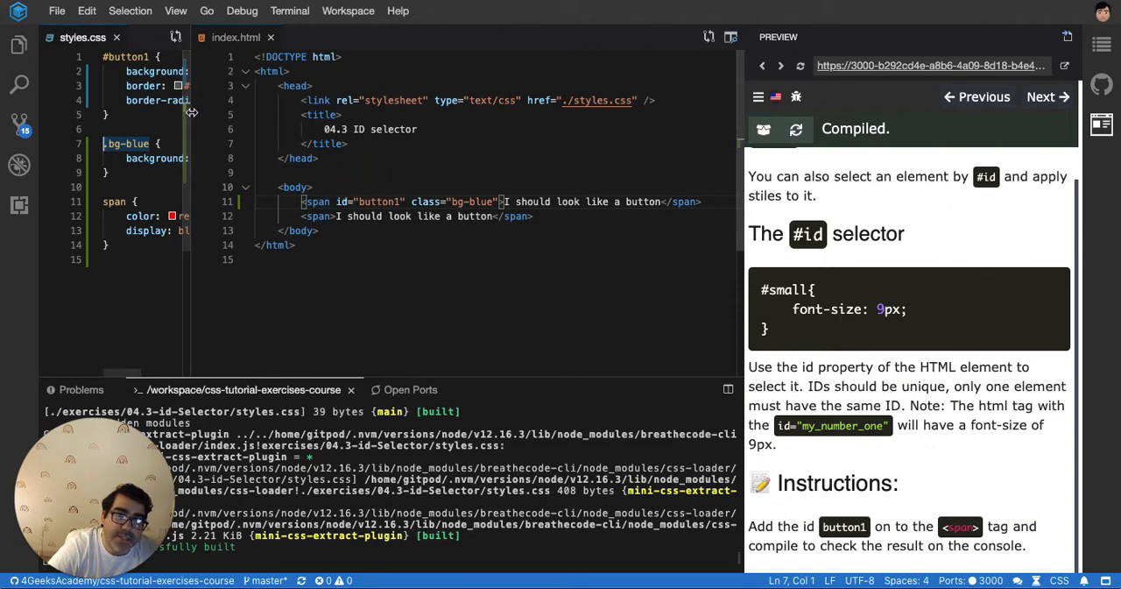
{"action": "double_click", "coordinate": [381, 202]}
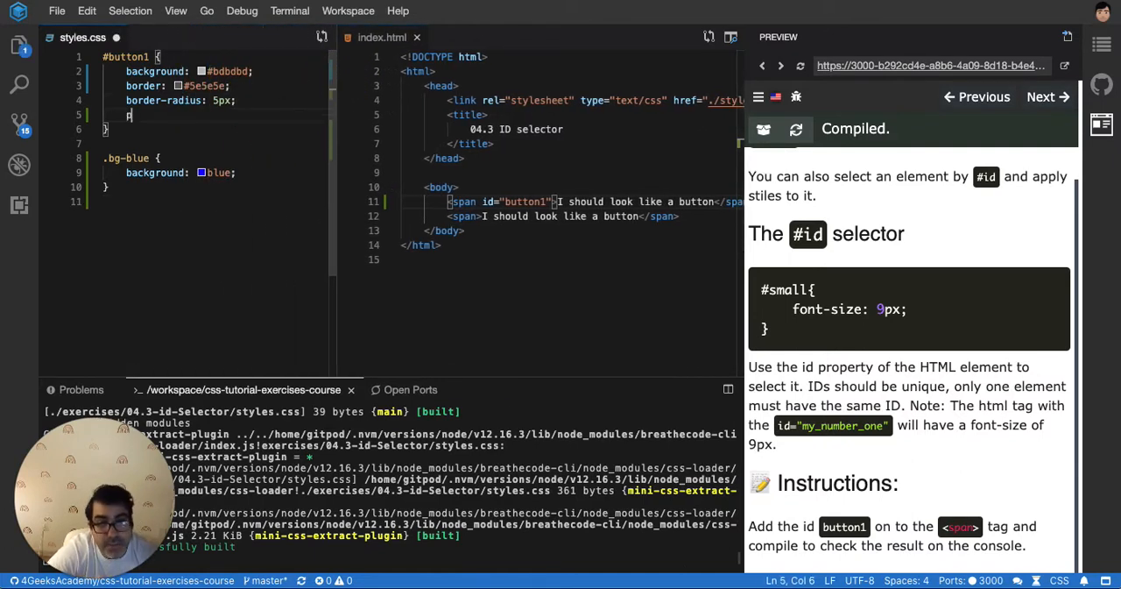
- Add padding: 5px to #button1 and make its border 1px solid #5e5e5e
{"action": "type", "text": "padding:"}
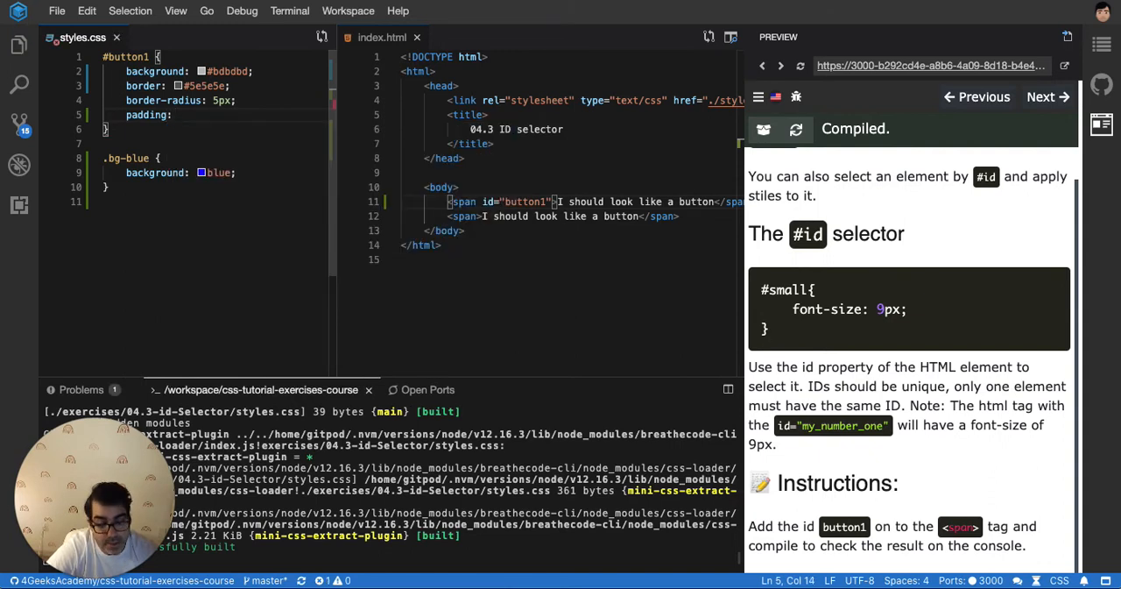
{"action": "type", "text": "5px;"}
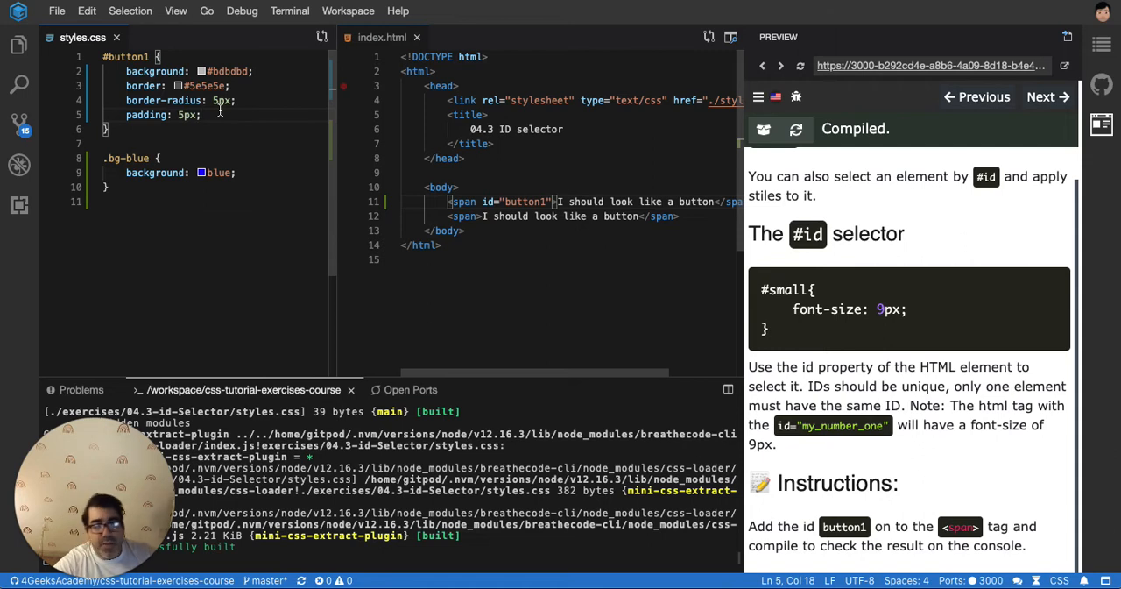
{"action": "type", "text": "ba"}
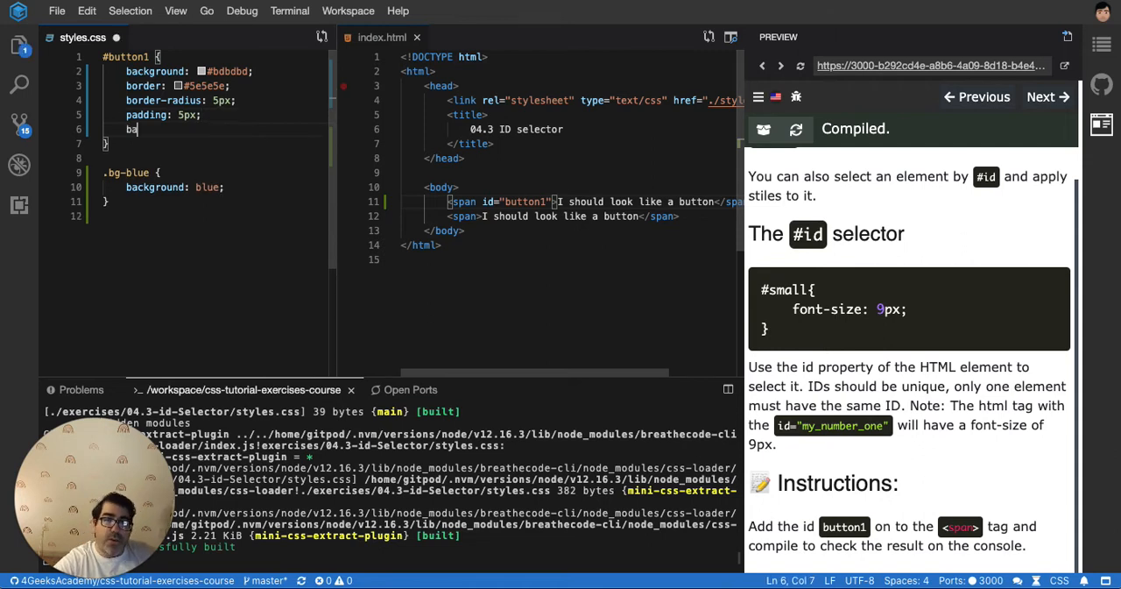
{"action": "type", "text": "ba"}
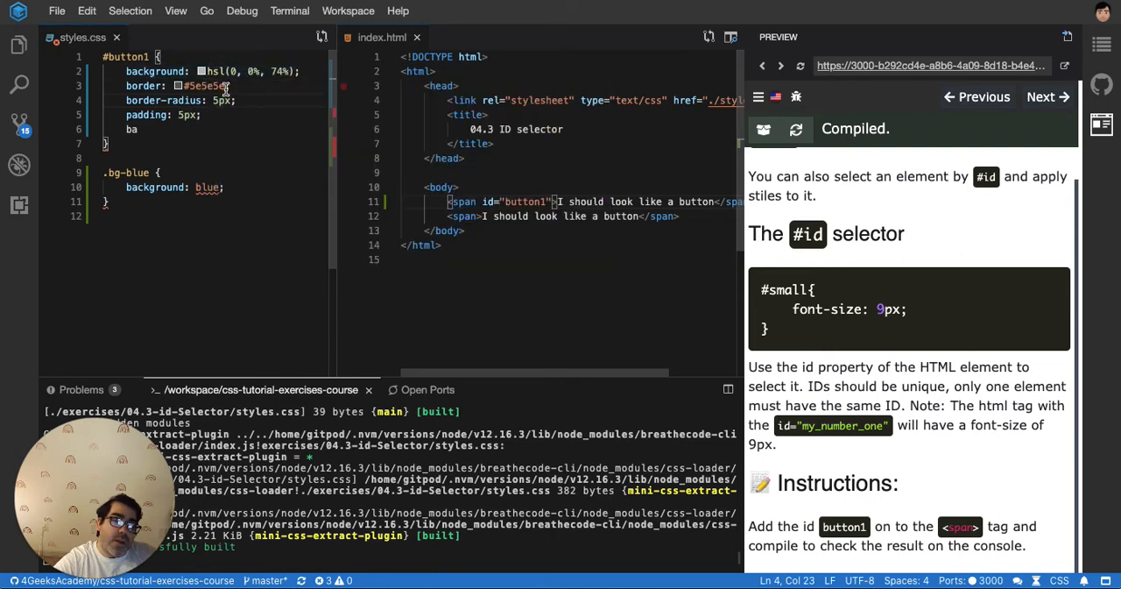
{"action": "type", "text": "1px solid;"}
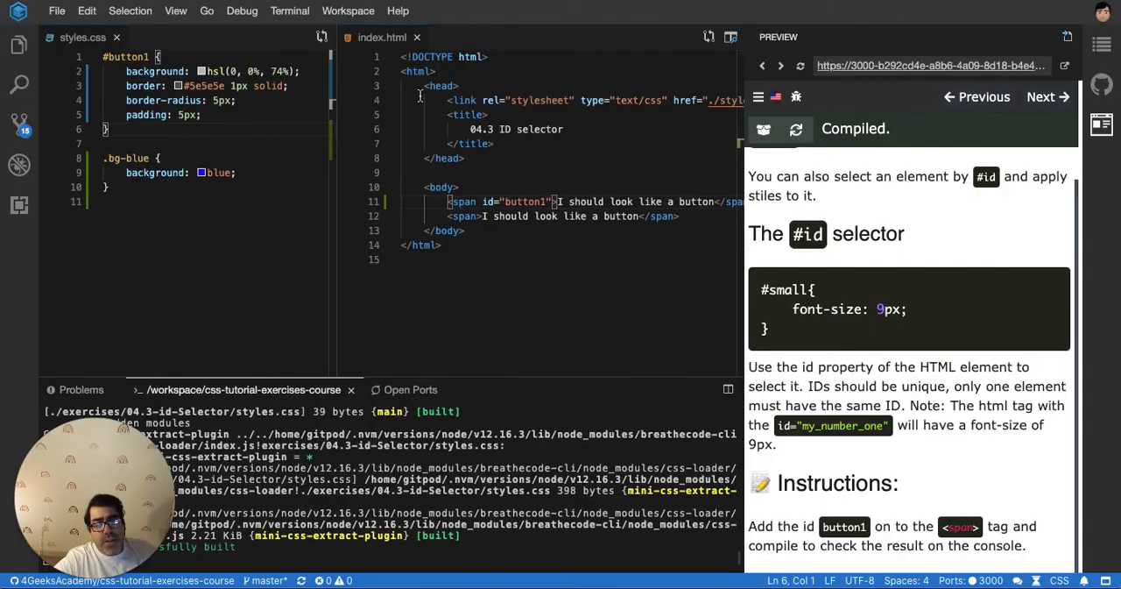
- Add id 'button1' to the second span and rename both id attributes to class
{"action": "double_click", "coordinate": [524, 201]}
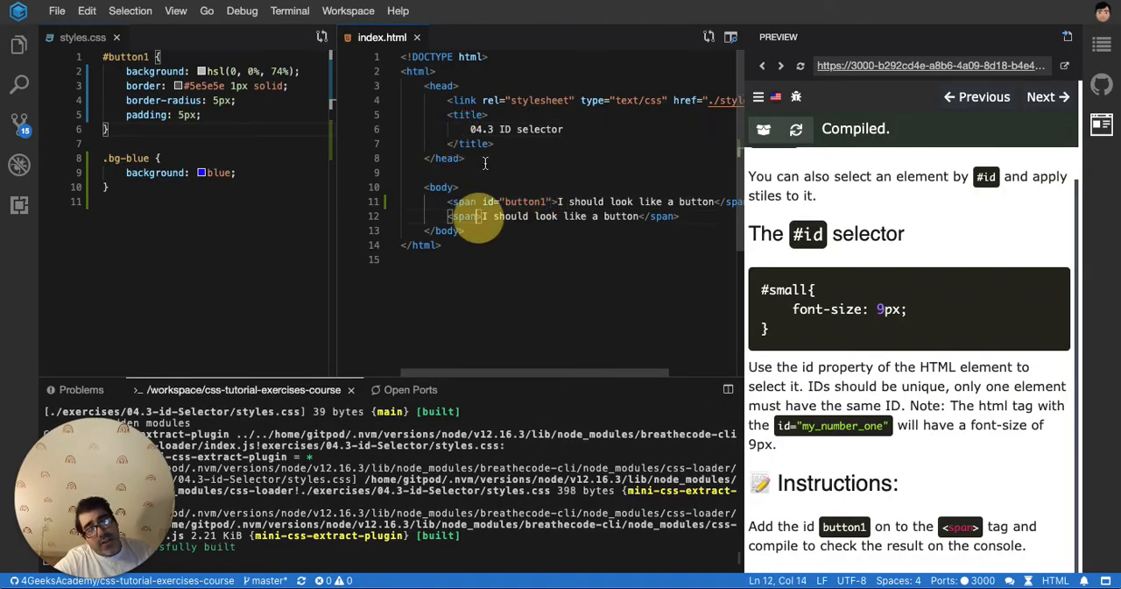
{"action": "type", "text": "id=\"button1\""}
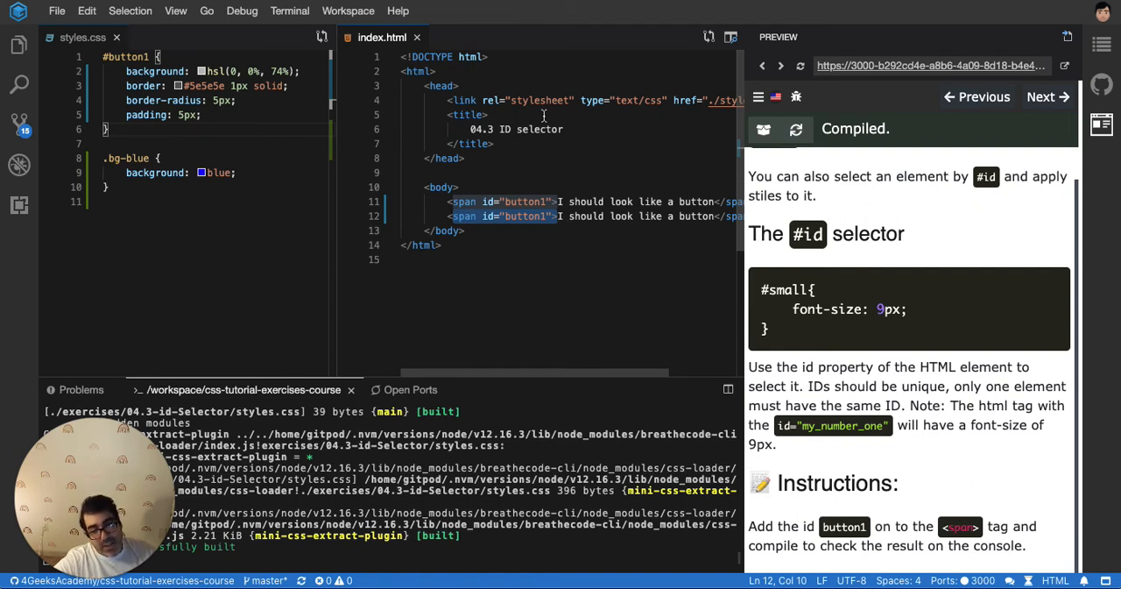
{"action": "double_click", "coordinate": [522, 201]}
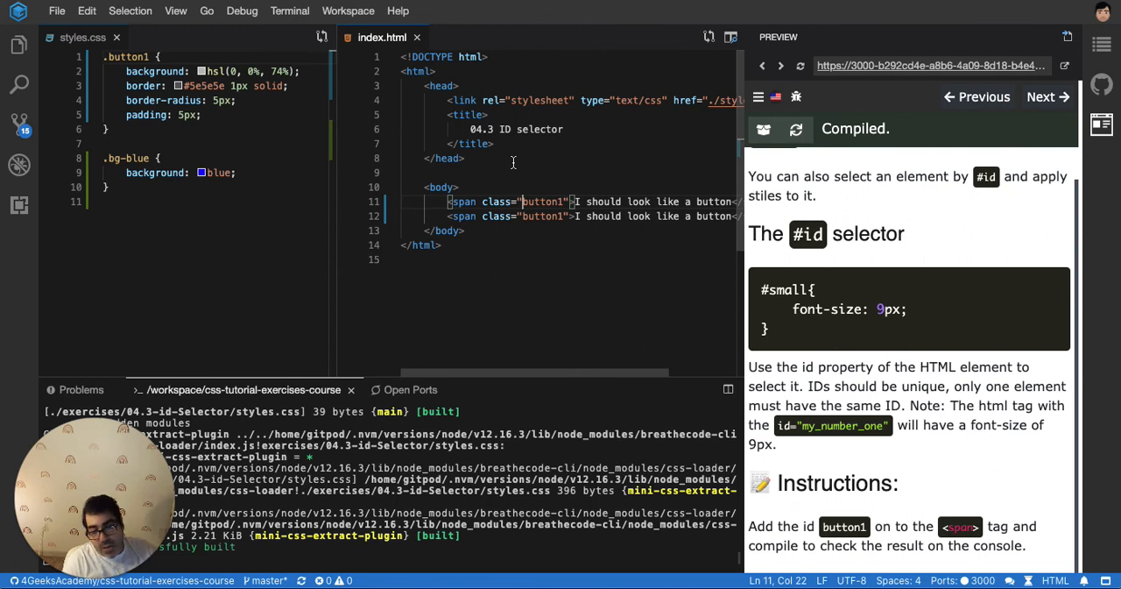
{"action": "mouse_move", "coordinate": [512, 163]}
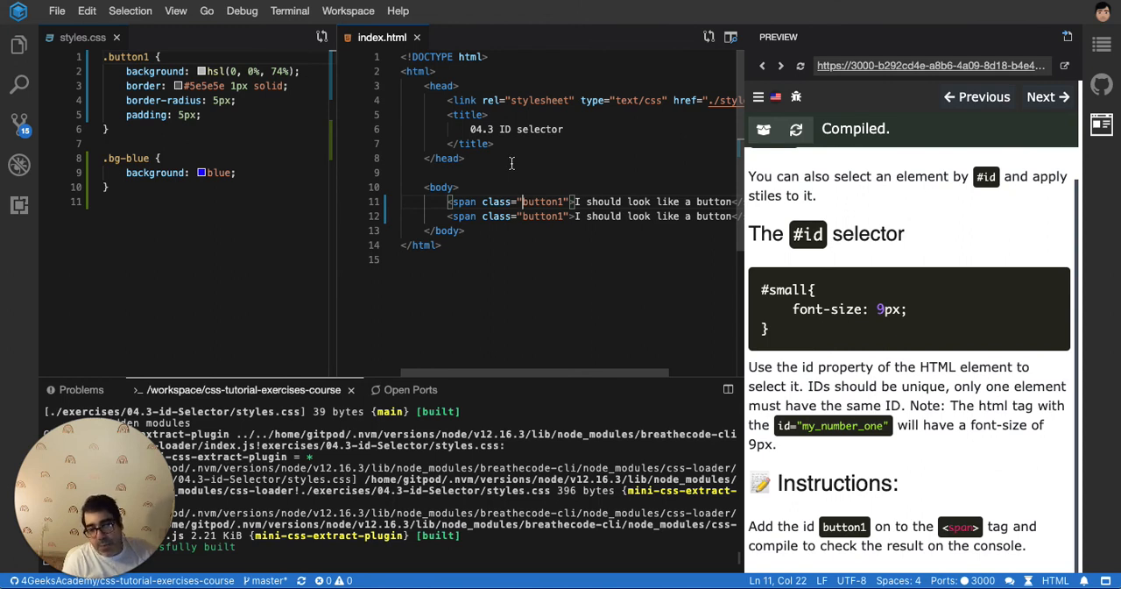